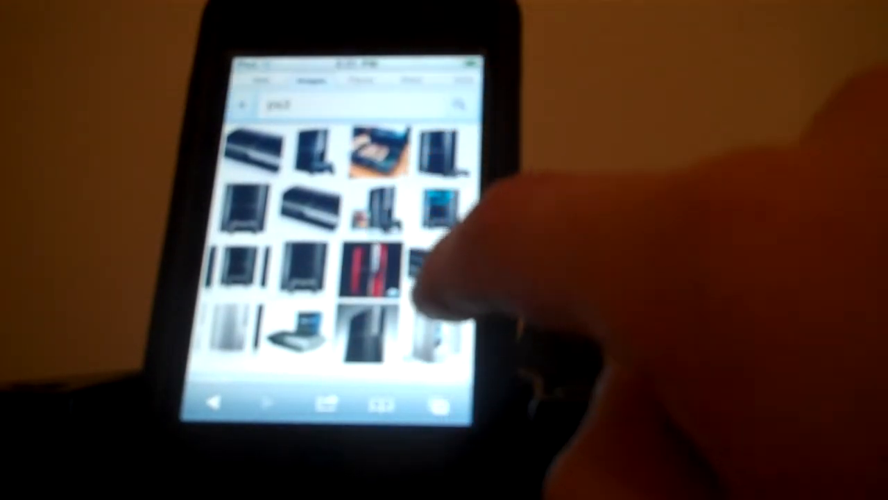
Step: Open the red-and-white PS3 image from the 'ps3' Google Images results in its preview
{"action": "left_click", "coordinate": [374, 264]}
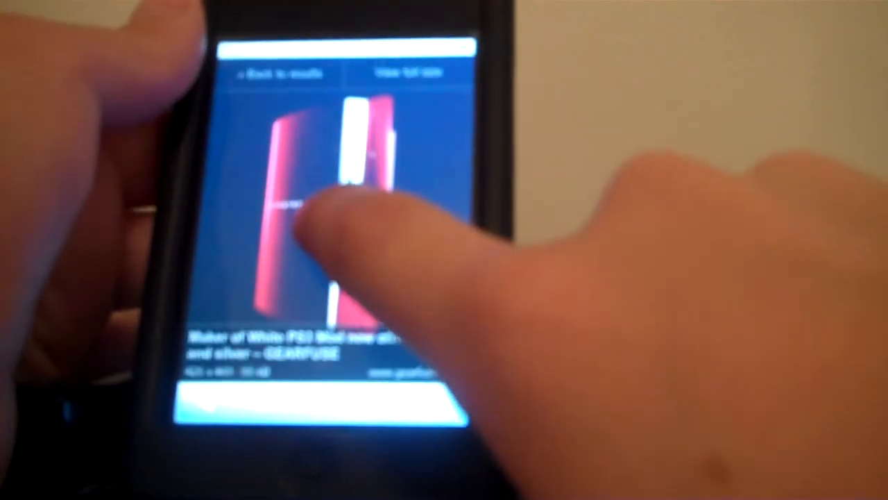
Step: Save the enlarged red PS3 image to the photo library via Save Image
{"action": "left_click", "coordinate": [312, 208]}
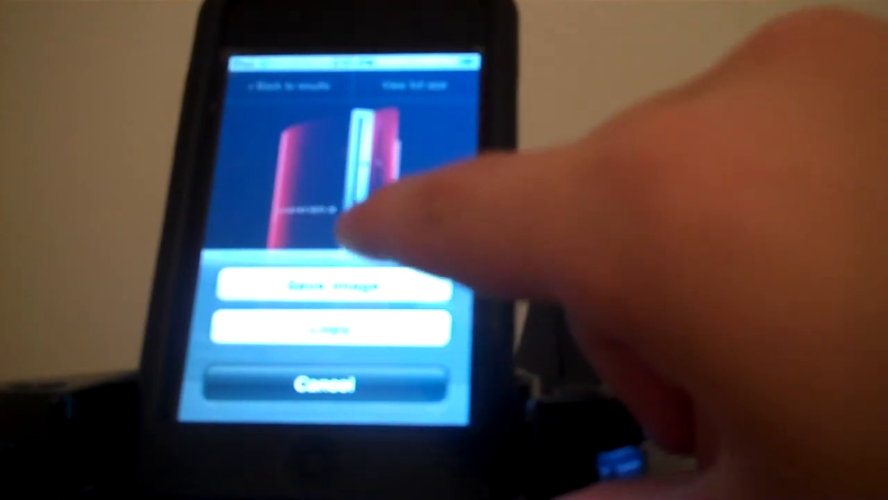
{"action": "left_click", "coordinate": [333, 288]}
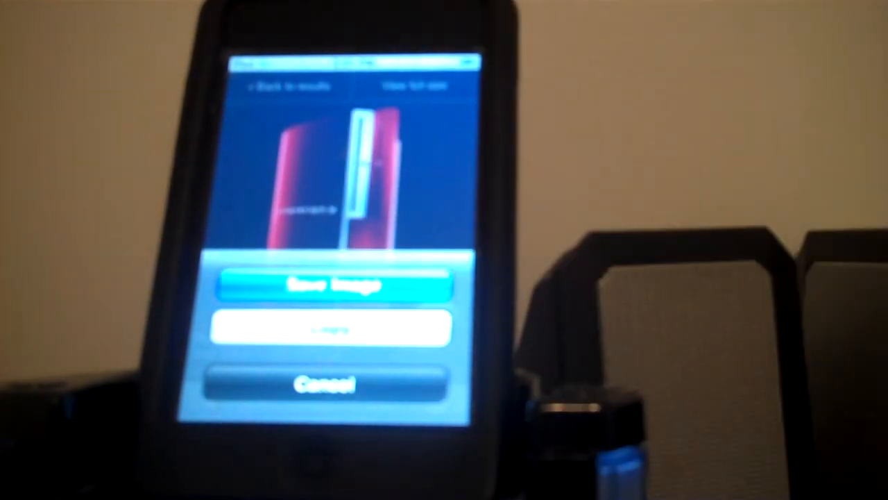